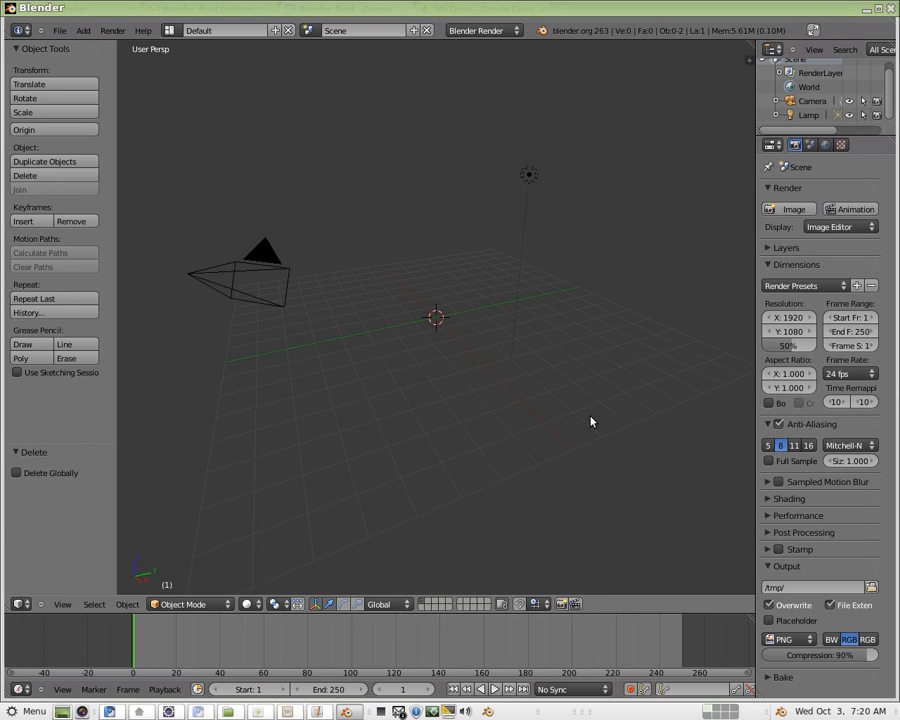
mouse_move(560, 340)
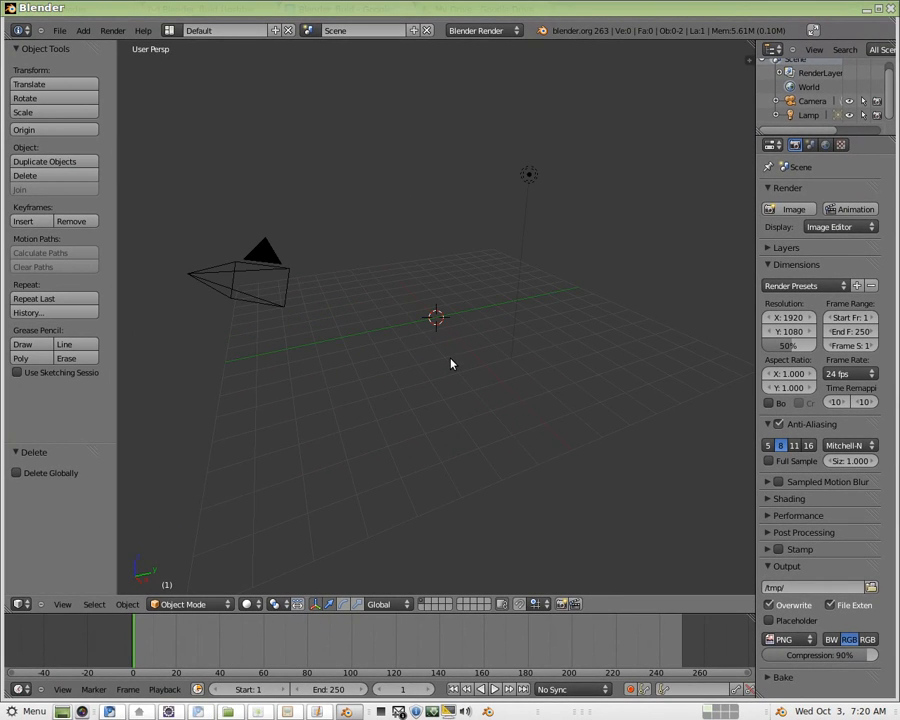
Add a plane mesh to the scene as the background surface
left_click(84, 30)
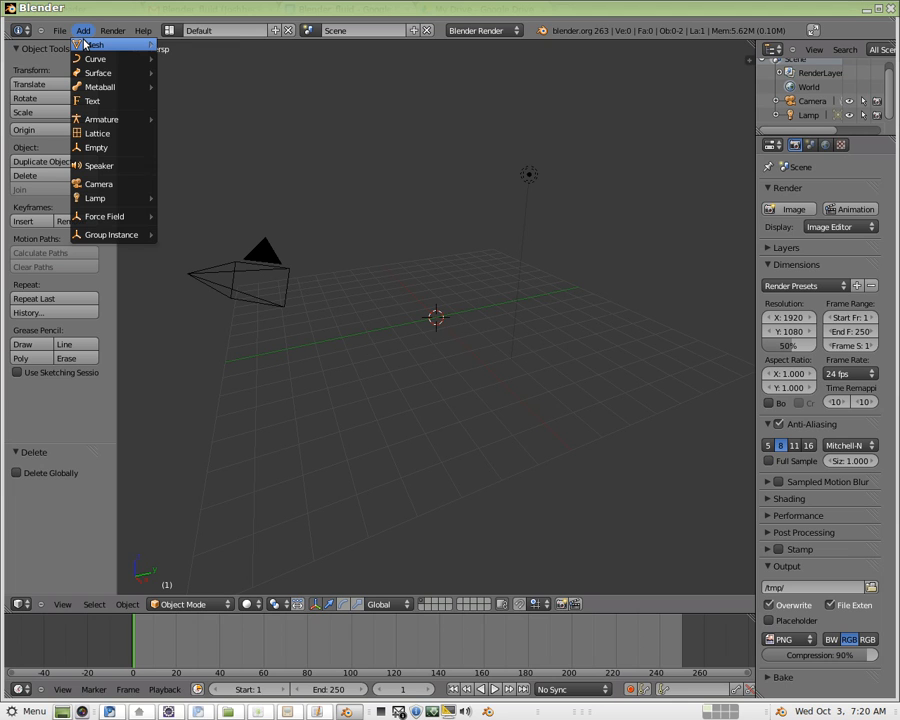
mouse_move(96, 44)
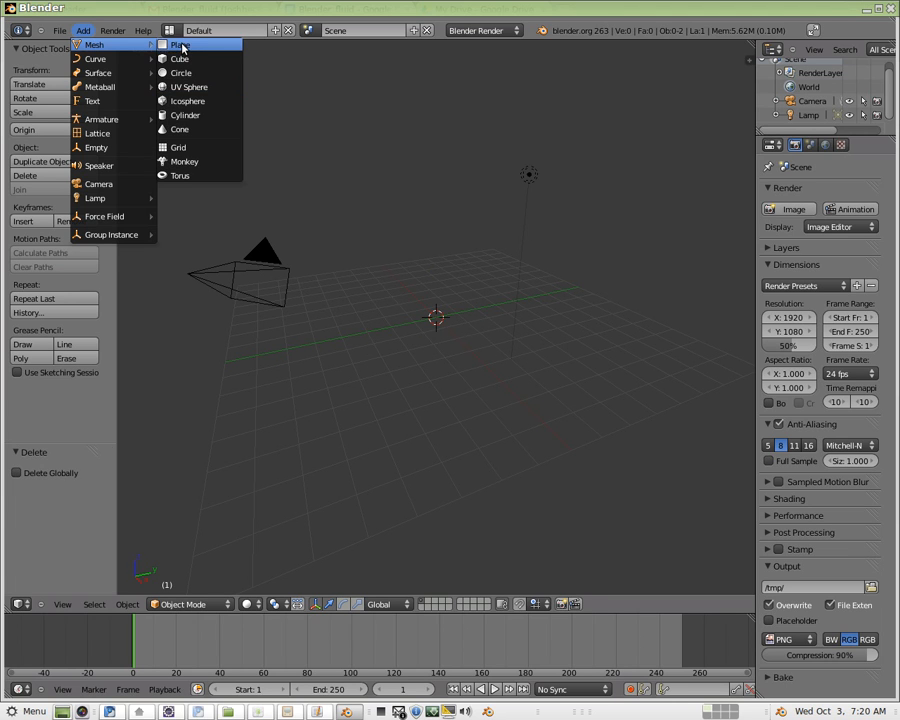
left_click(180, 44)
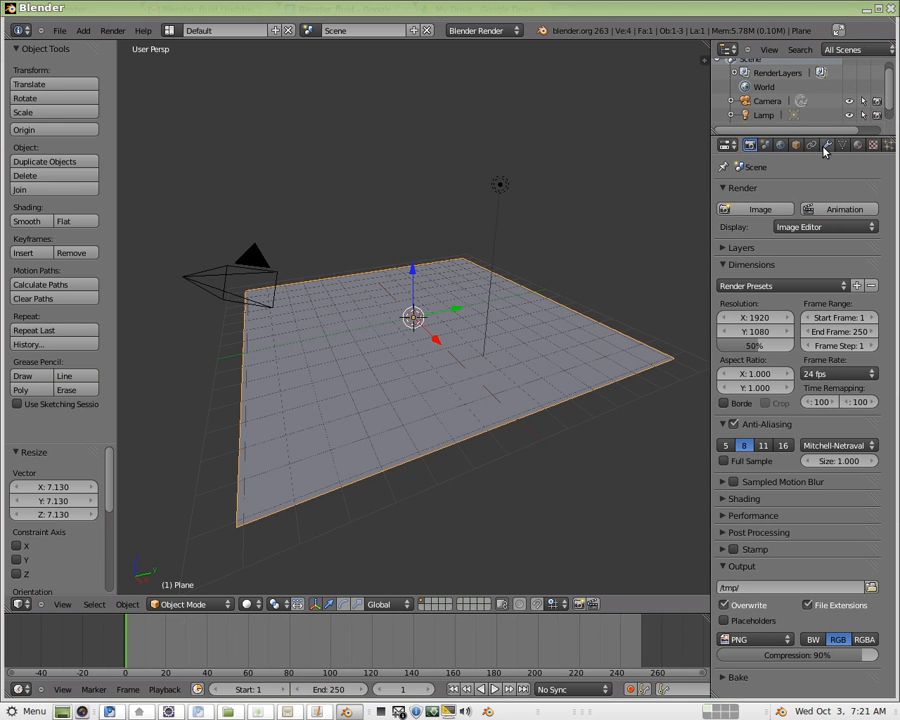
Create a material slot on the plane holding a new default material, Material.001
left_click(856, 144)
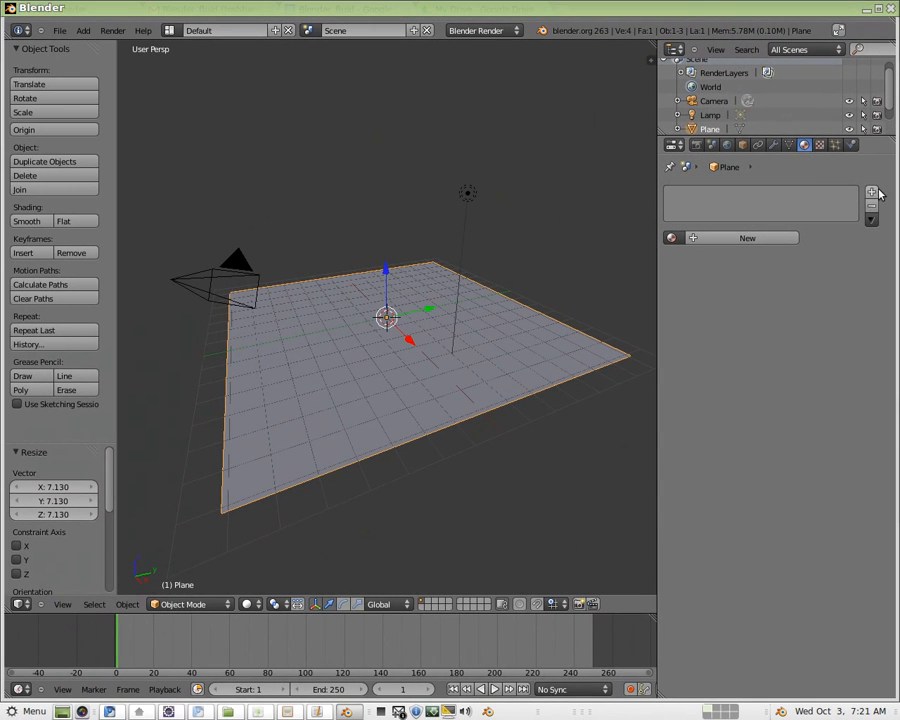
mouse_move(872, 194)
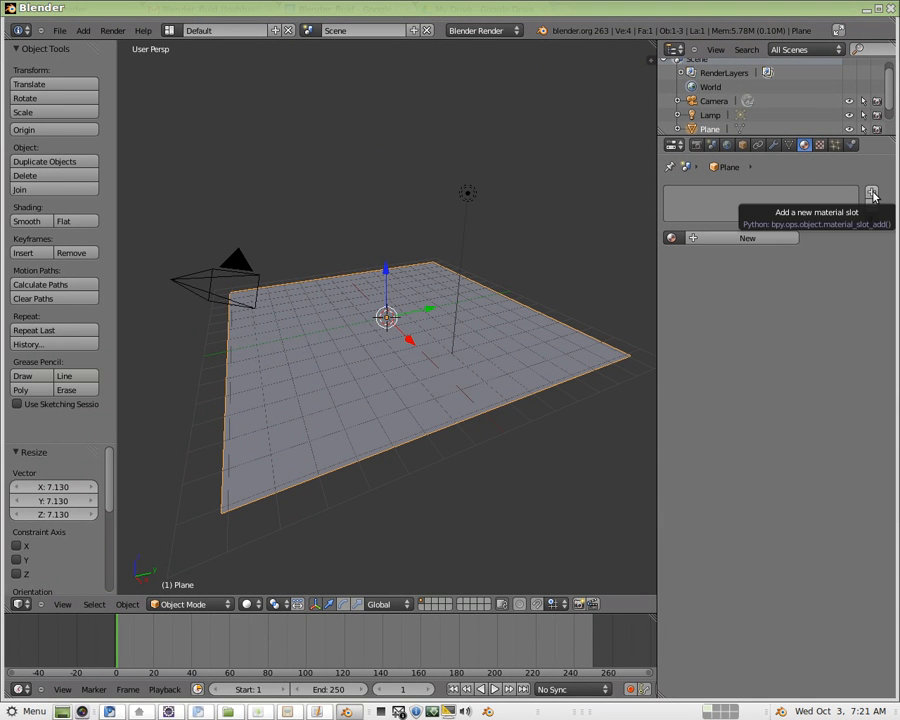
left_click(870, 192)
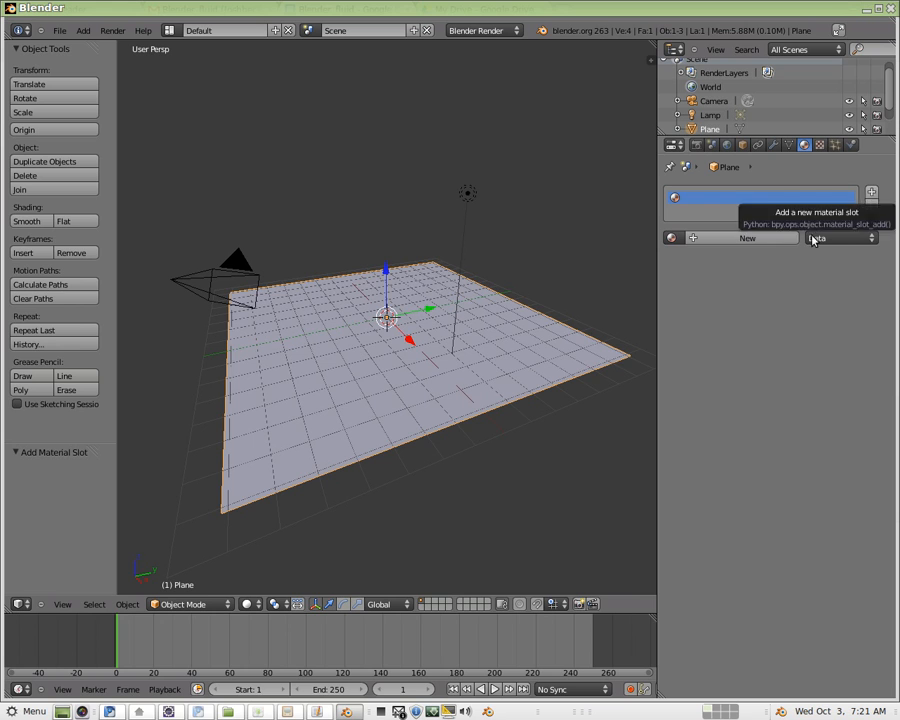
mouse_move(748, 238)
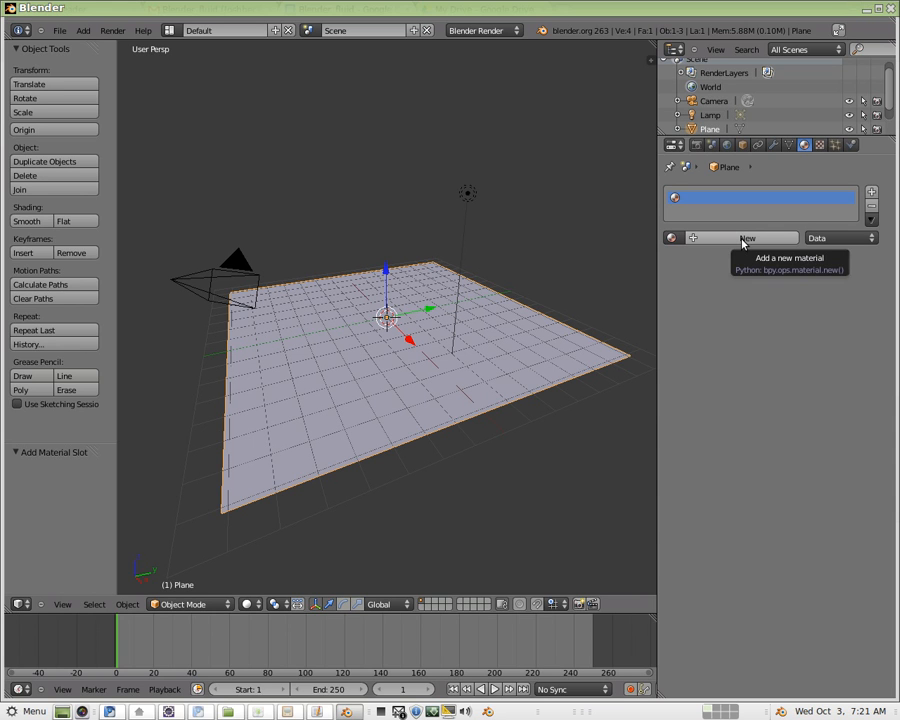
left_click(748, 238)
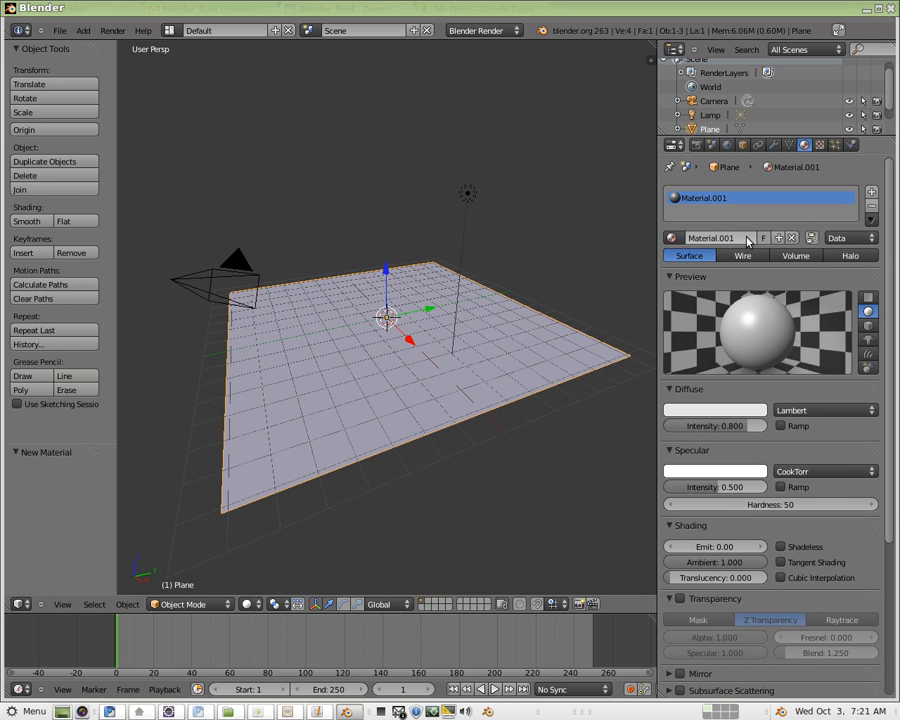
mouse_move(738, 412)
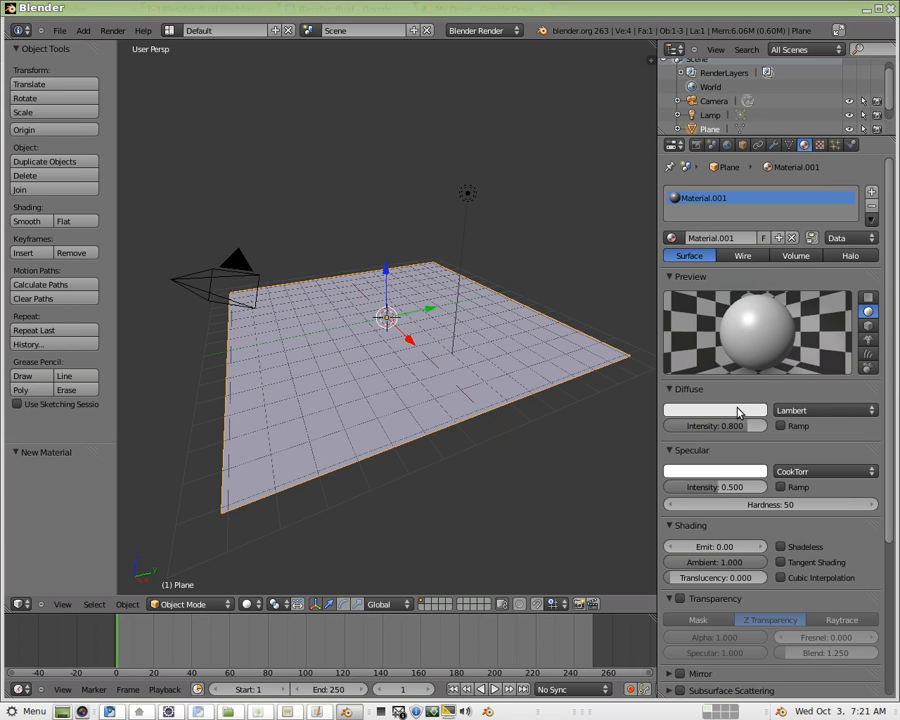
Set the material's diffuse colour to pure green in the colour picker
left_click(714, 410)
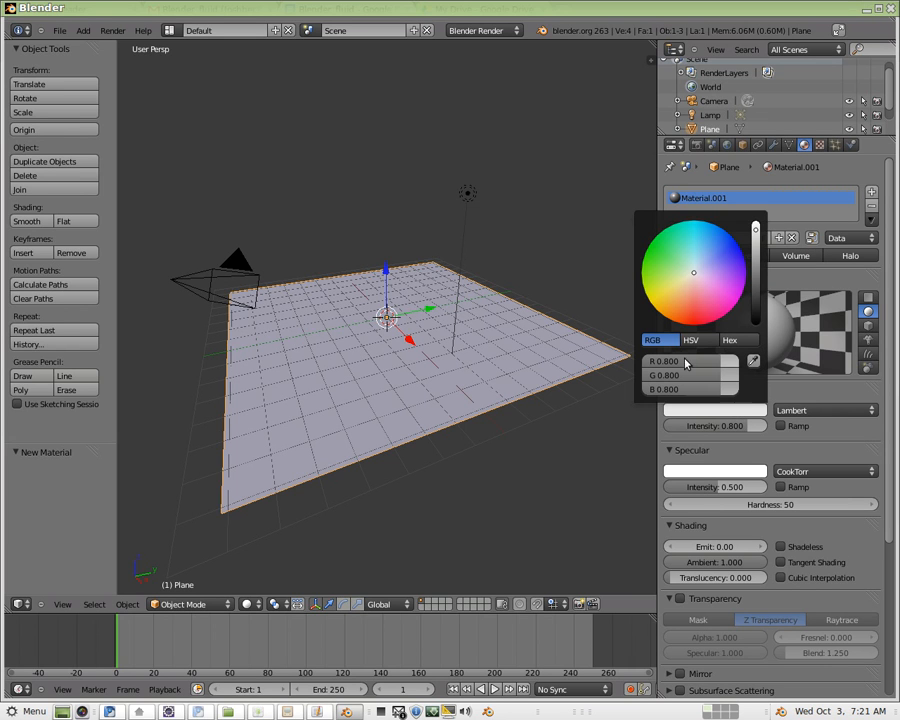
left_click(690, 360)
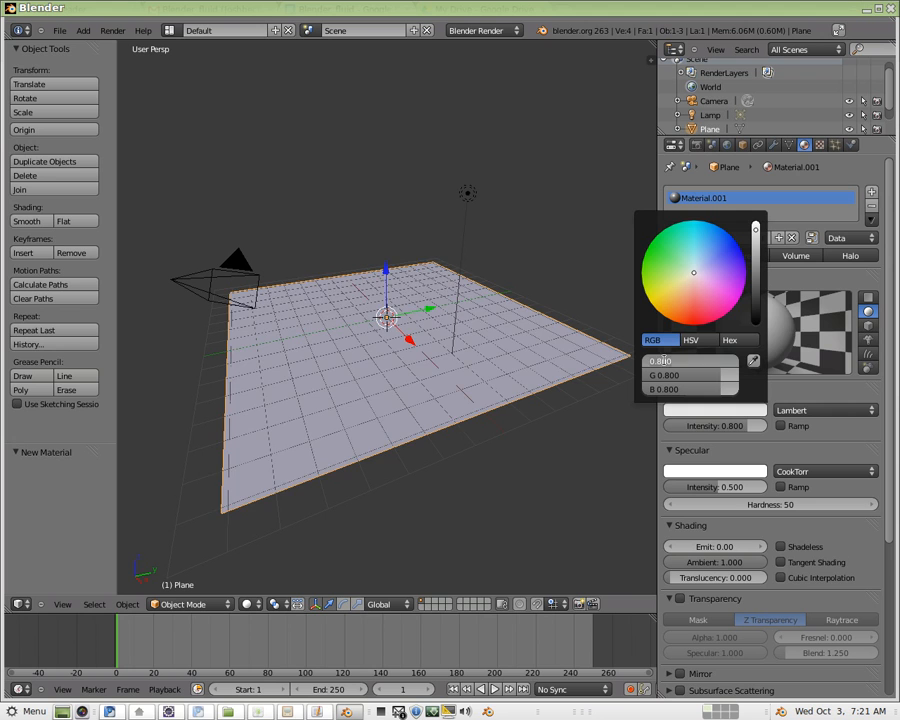
left_click(692, 230)
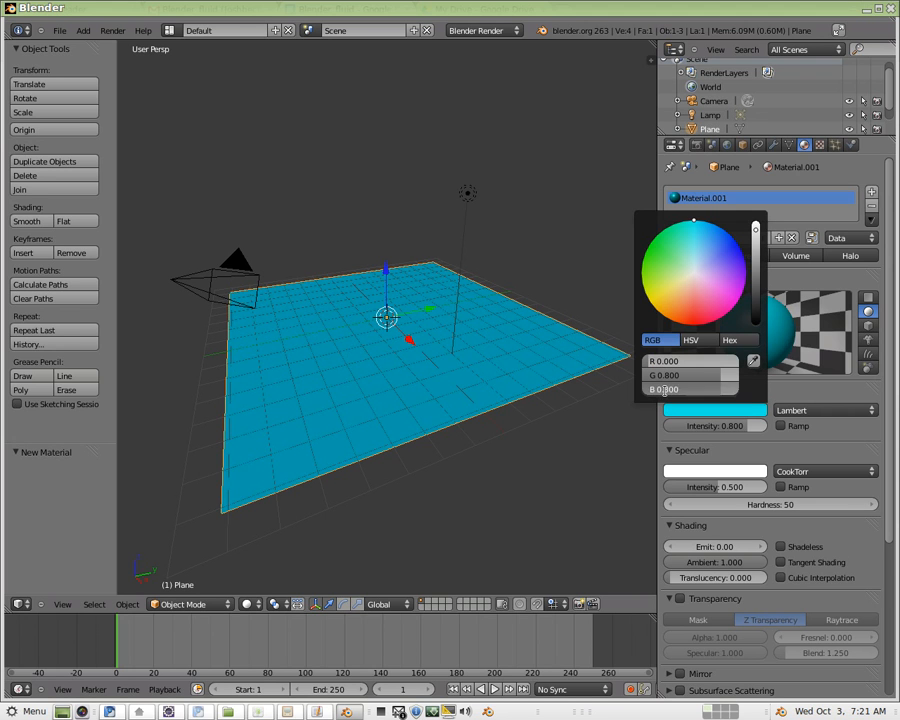
left_click(652, 244)
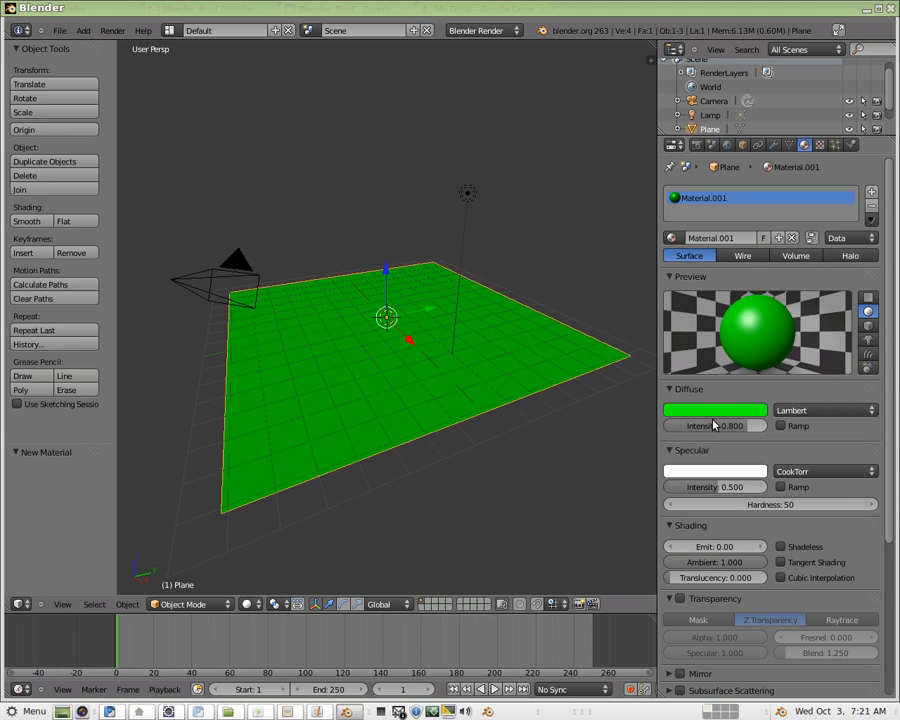
left_click(716, 410)
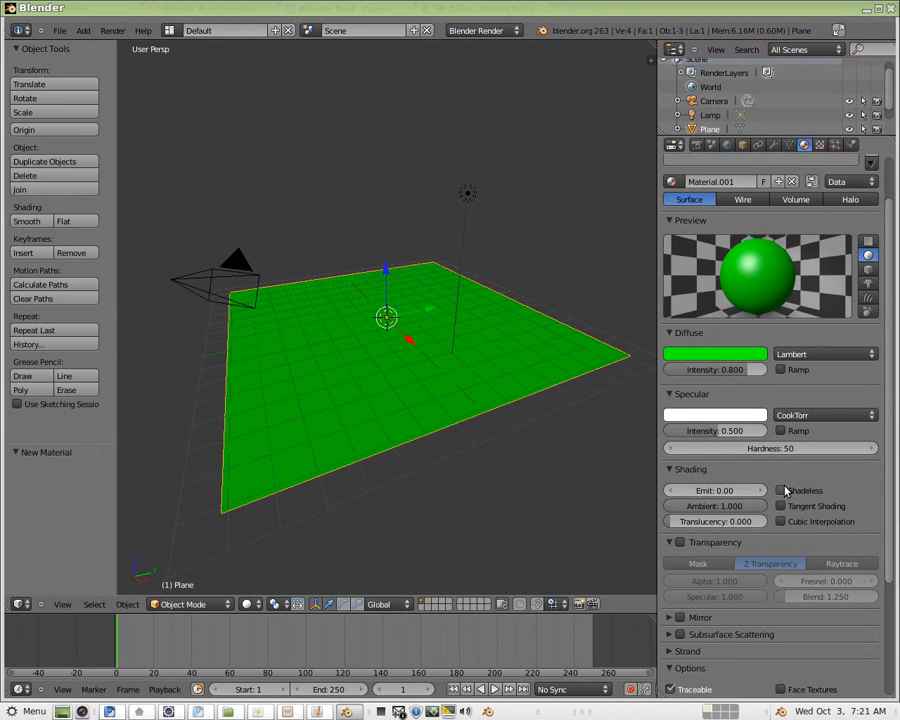
Enable Shadeless in the Shading panel so the green ignores scene lighting
left_click(780, 490)
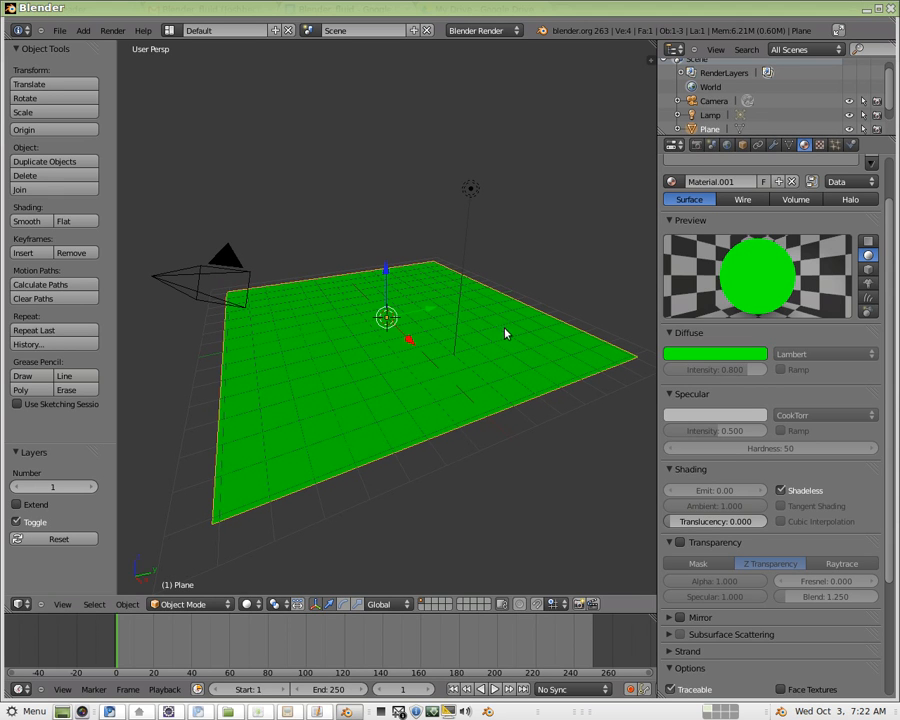
mouse_move(688, 480)
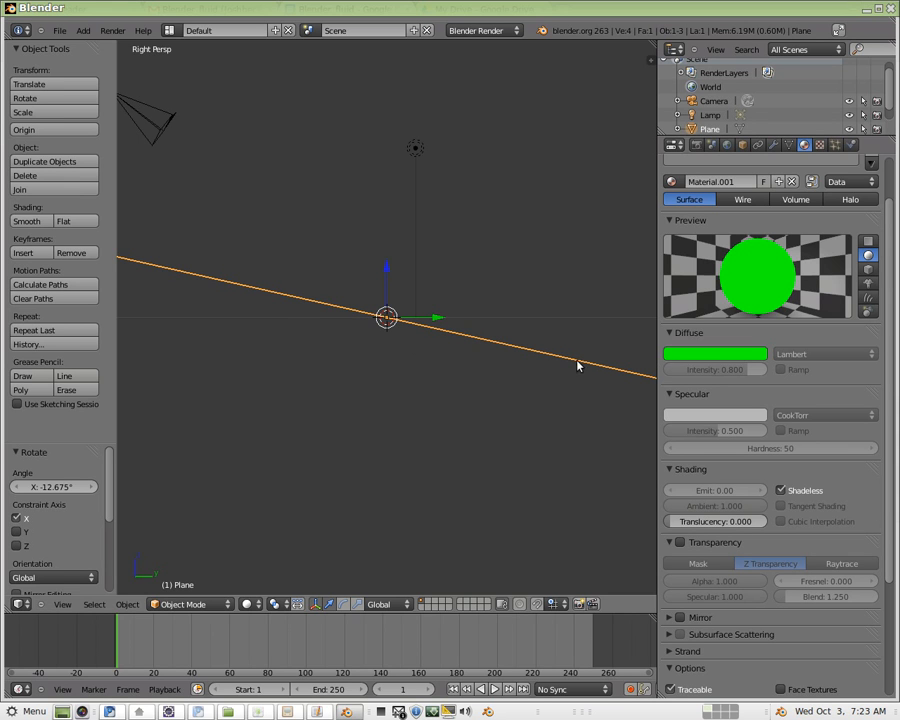
mouse_move(556, 380)
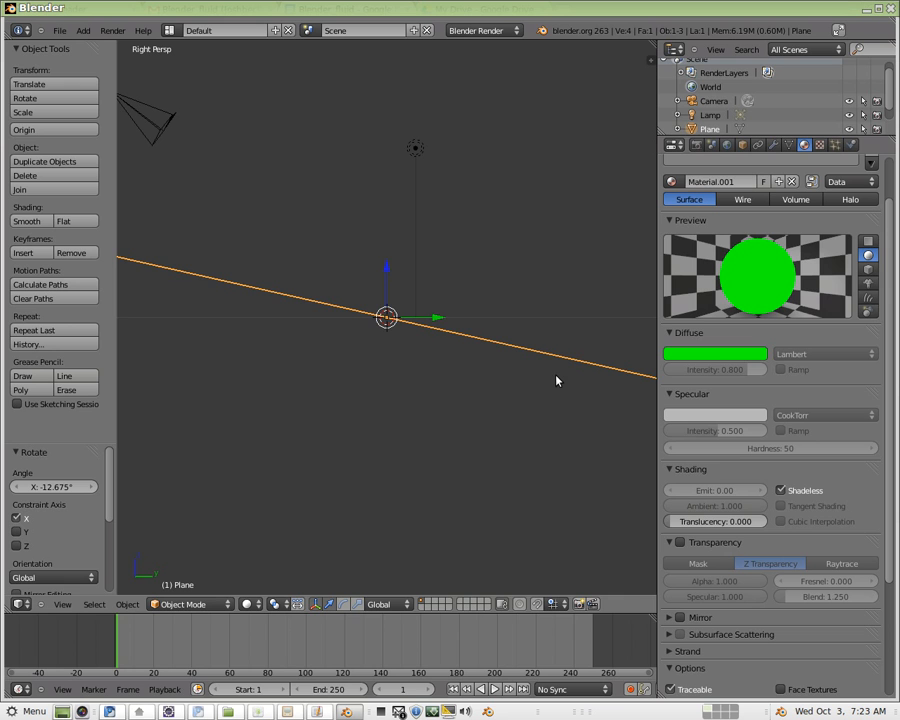
mouse_move(546, 382)
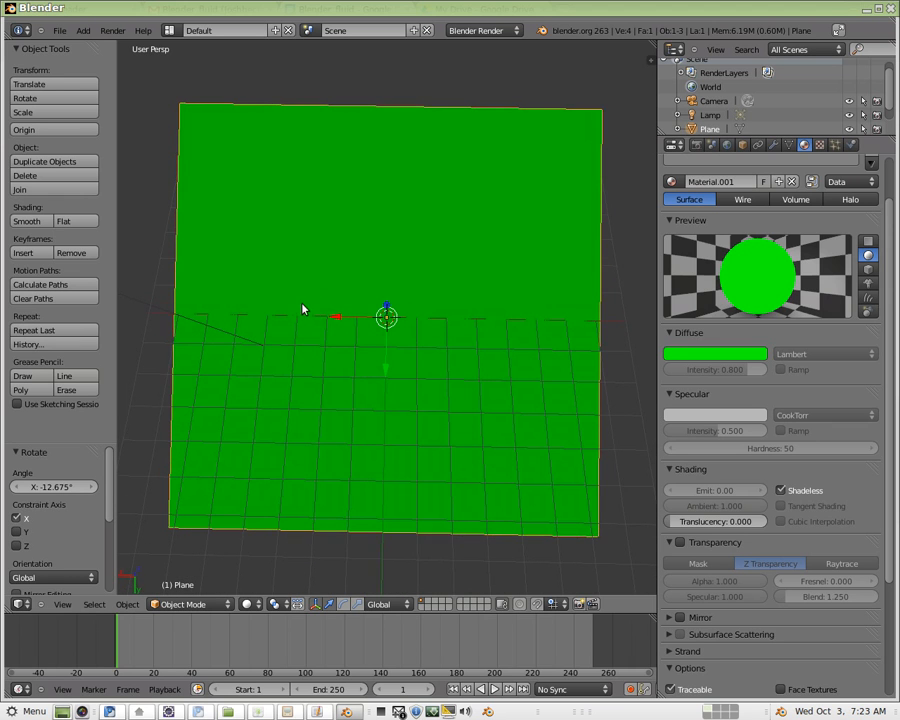
mouse_move(524, 320)
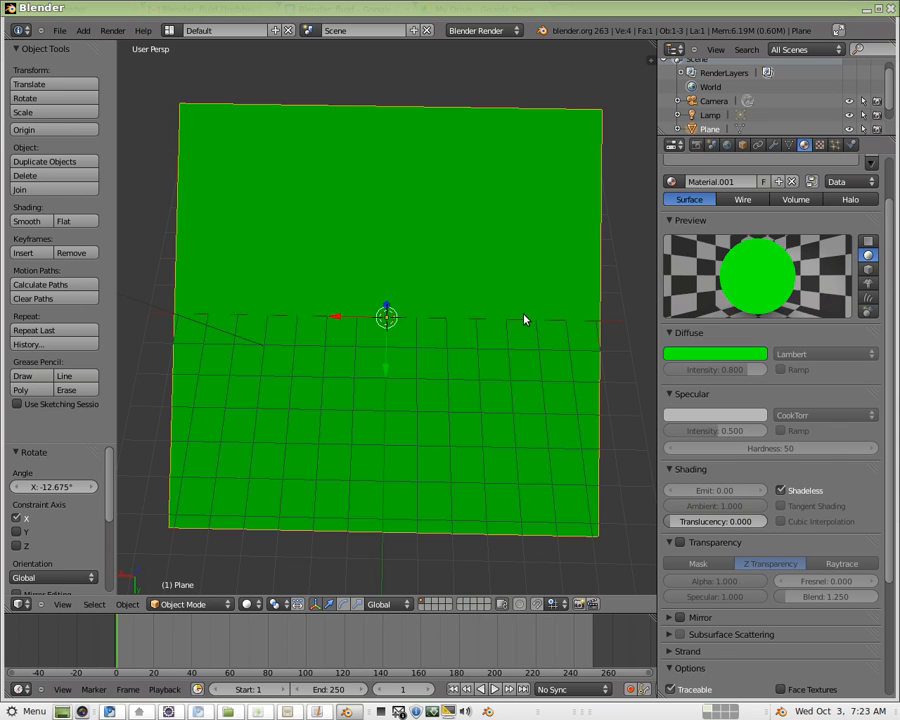
mouse_move(536, 130)
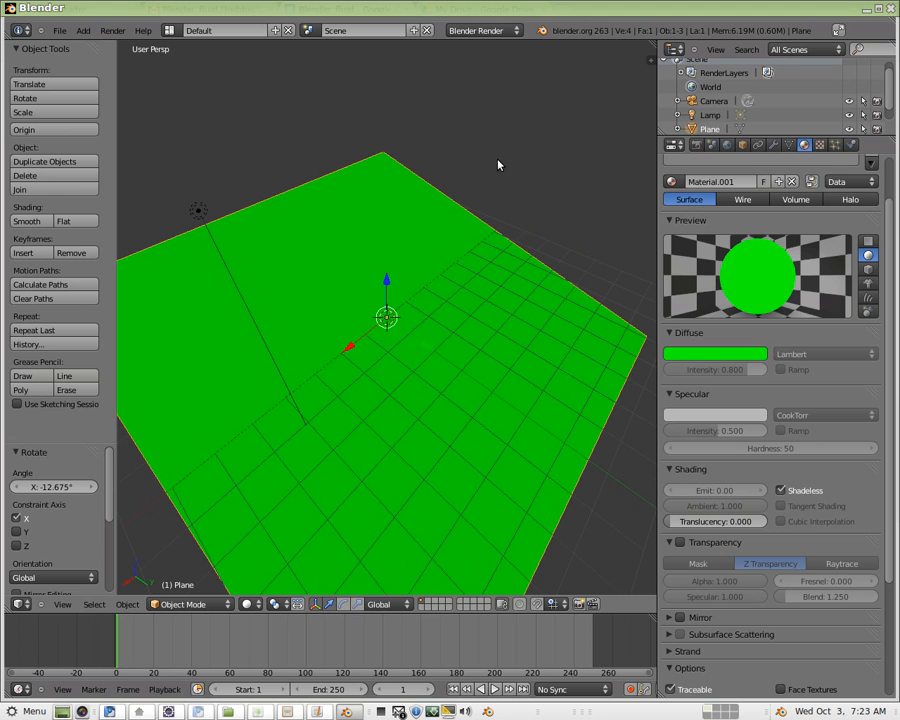
mouse_move(436, 396)
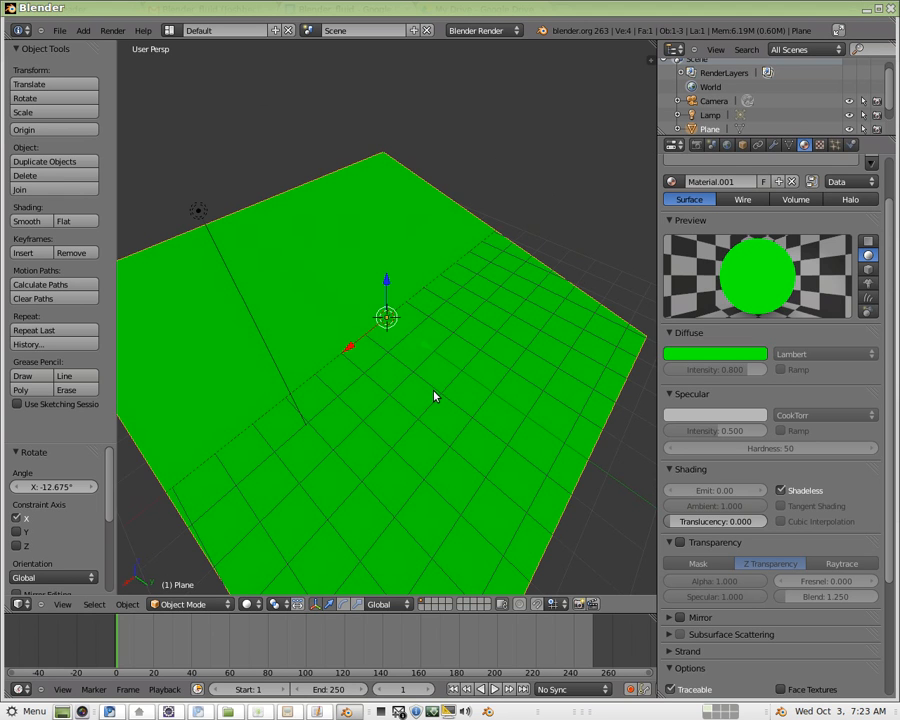
mouse_move(456, 302)
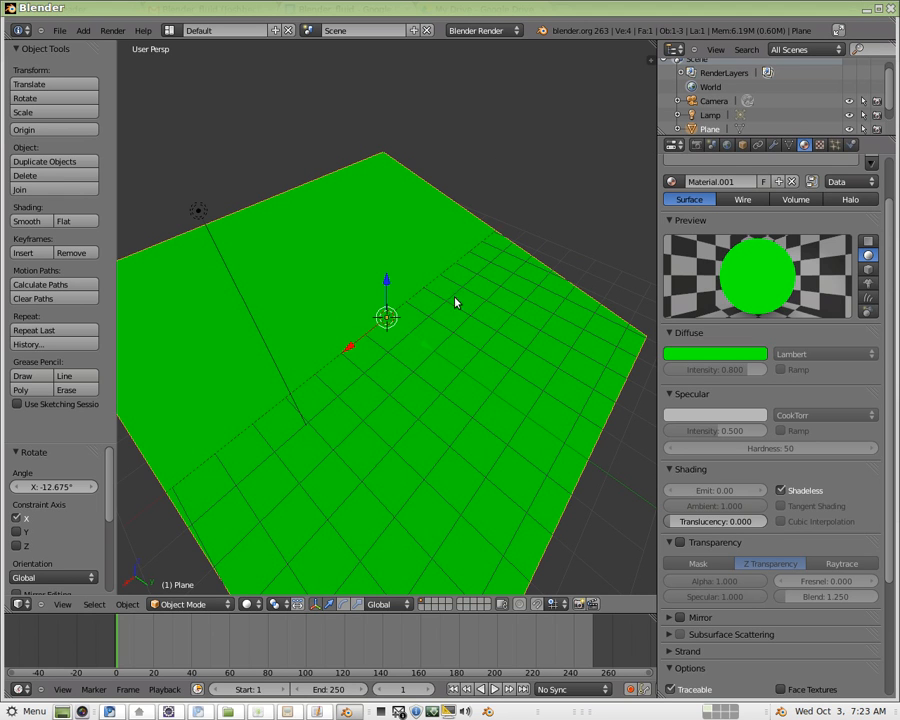